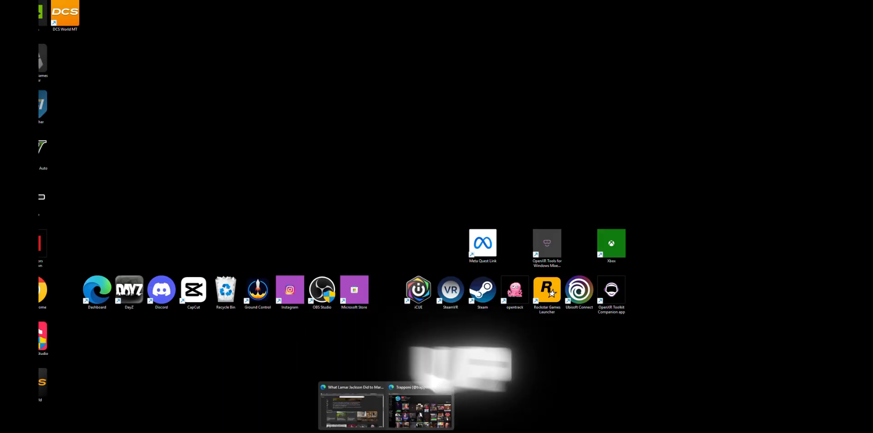
Step: From the Edge window's Extensions toolbar menu, go to the extension management page
left_click(418, 400)
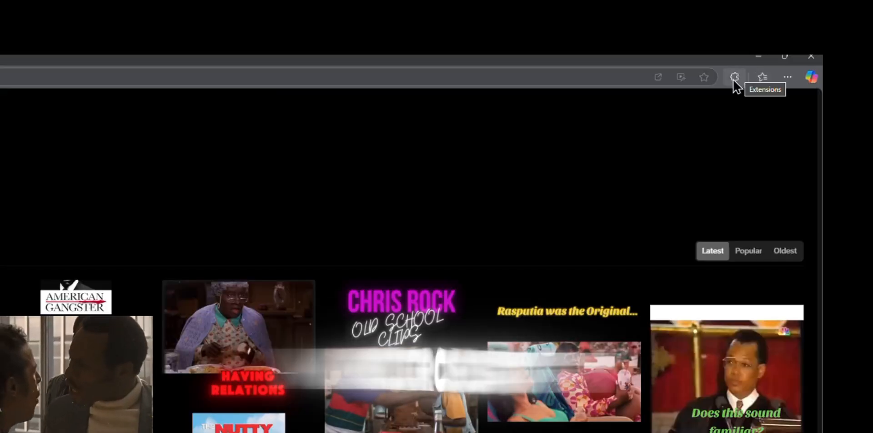
left_click(735, 77)
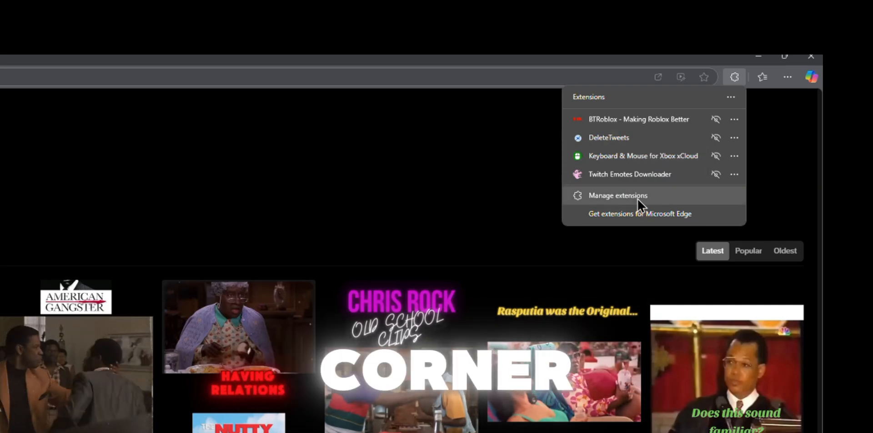
left_click(618, 196)
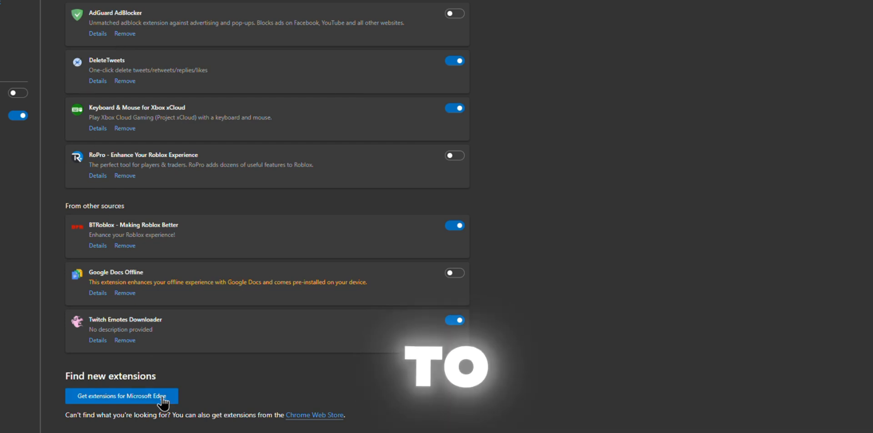
Step: Search the Edge Add-ons store for 'delete twitter' to find DeleteTweets
left_click(125, 396)
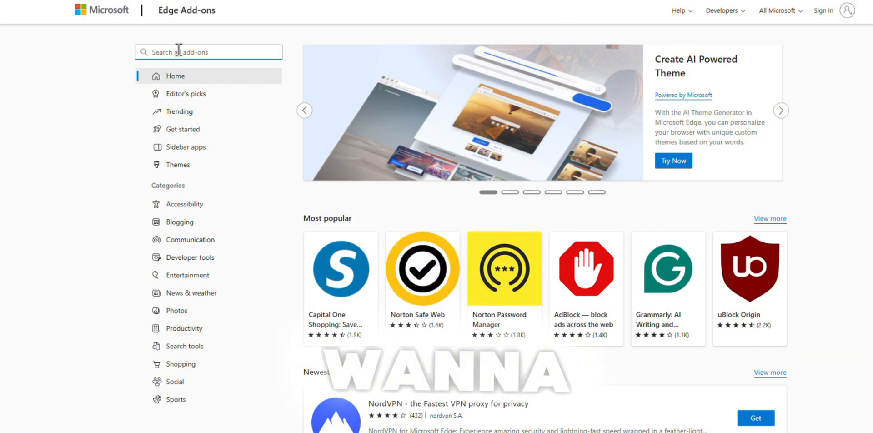
type("delete tw")
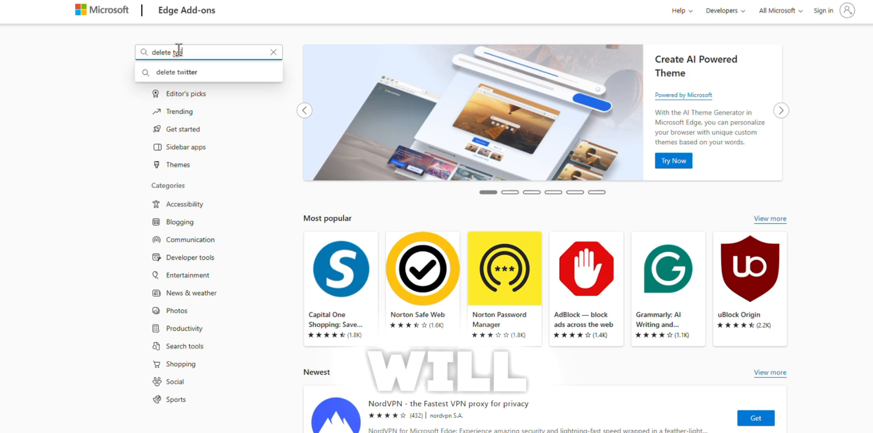
key("Enter")
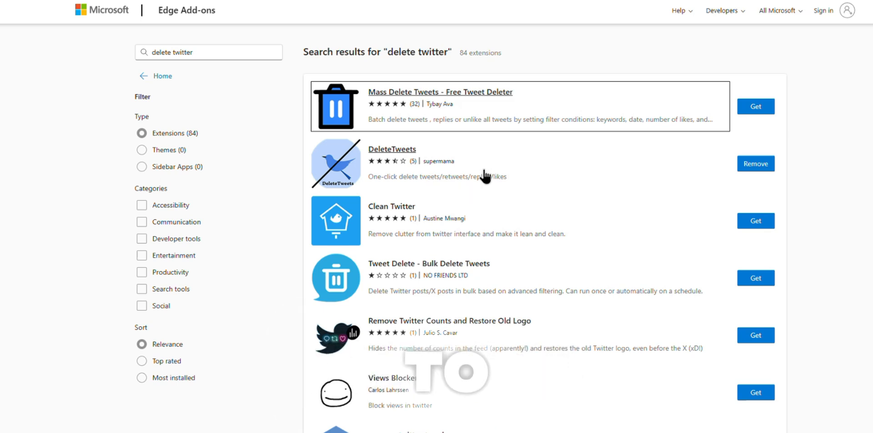
mouse_move(606, 112)
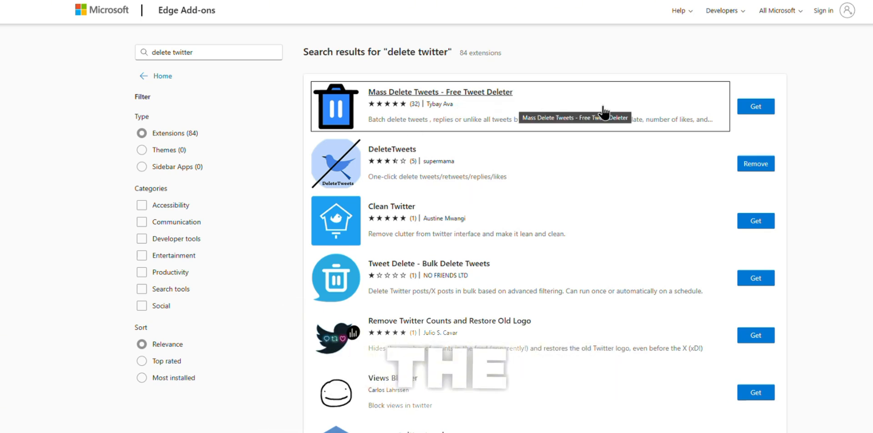
mouse_move(459, 21)
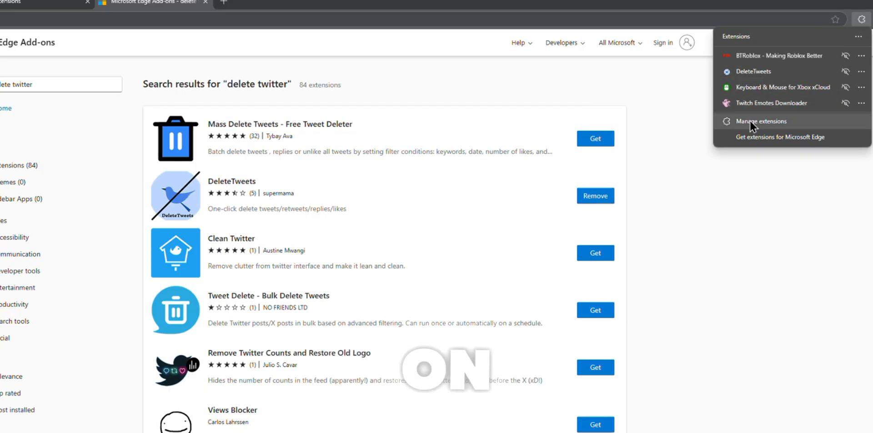
Step: Enable the AdGuard AdBlocker extension on the extension management page
left_click(761, 120)
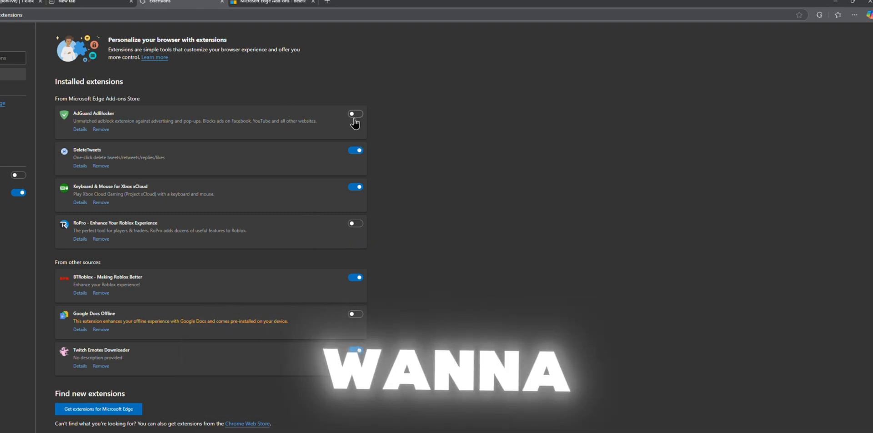
left_click(356, 151)
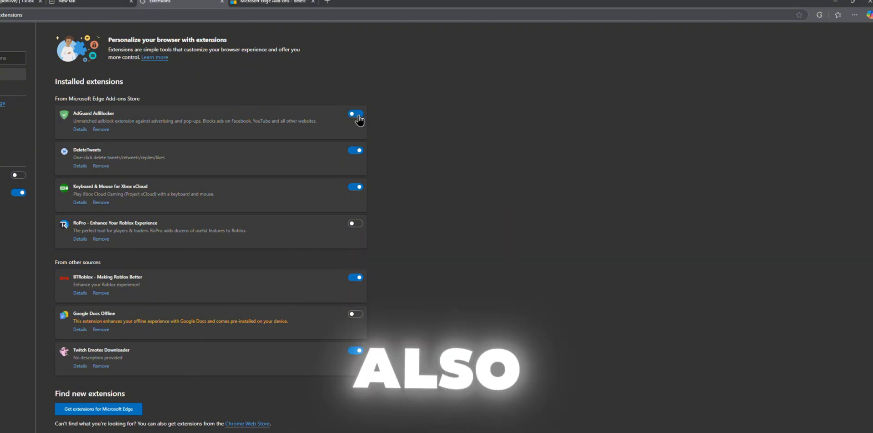
left_click(355, 114)
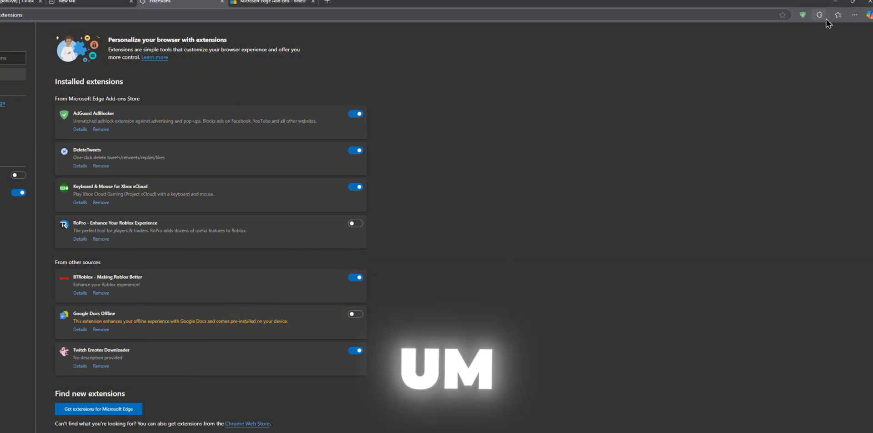
mouse_move(818, 15)
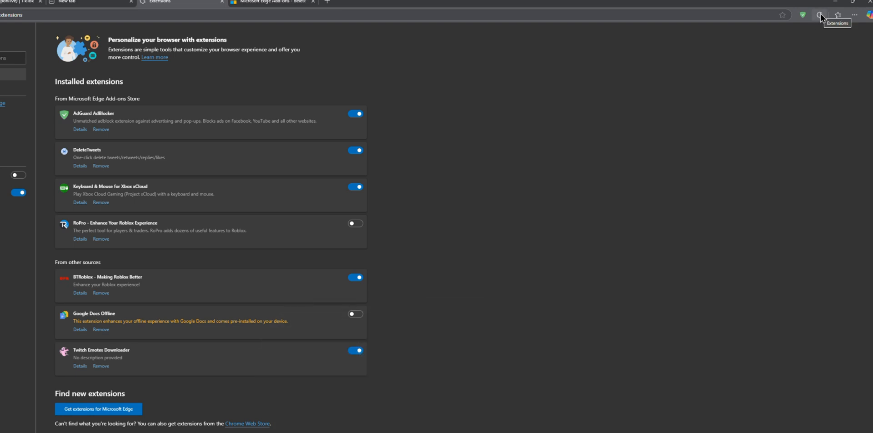
left_click(819, 15)
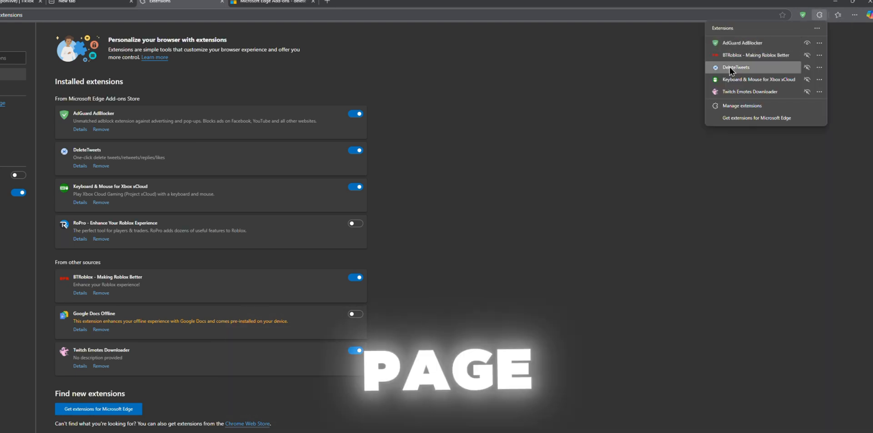
Step: In the DeleteTweets popup, leave only Replies and Likes checked as deletion types
left_click(734, 67)
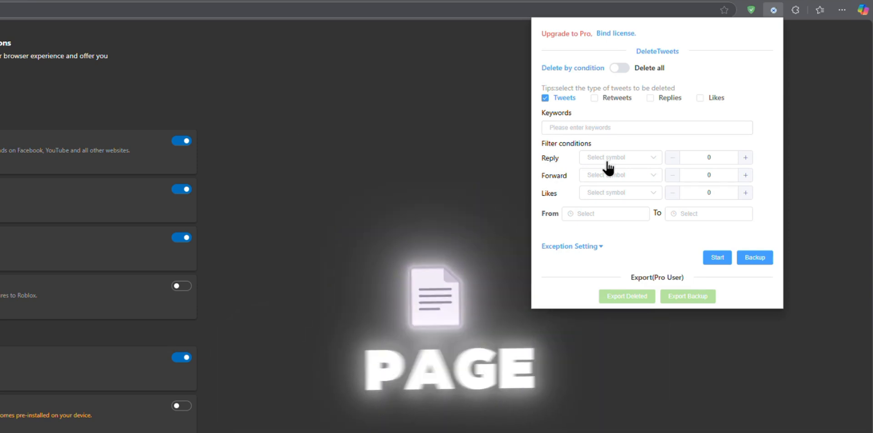
mouse_move(686, 244)
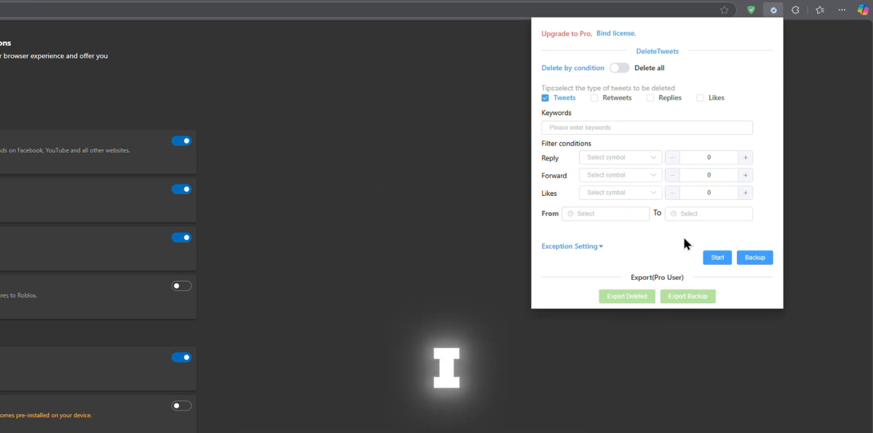
mouse_move(768, 230)
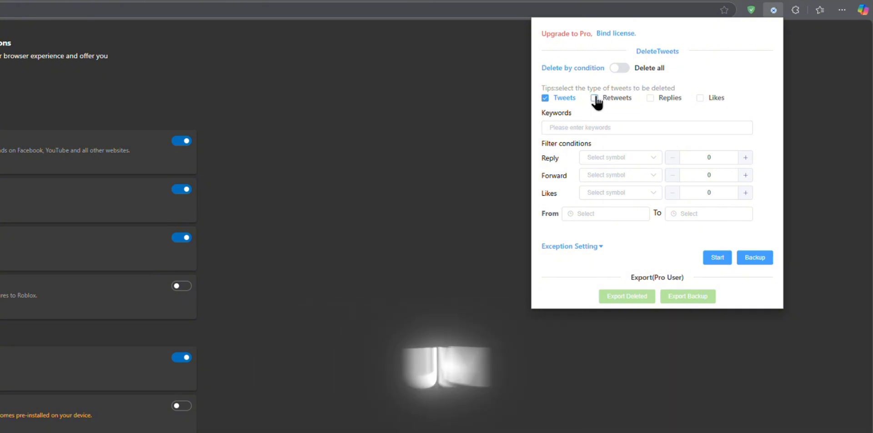
left_click(544, 98)
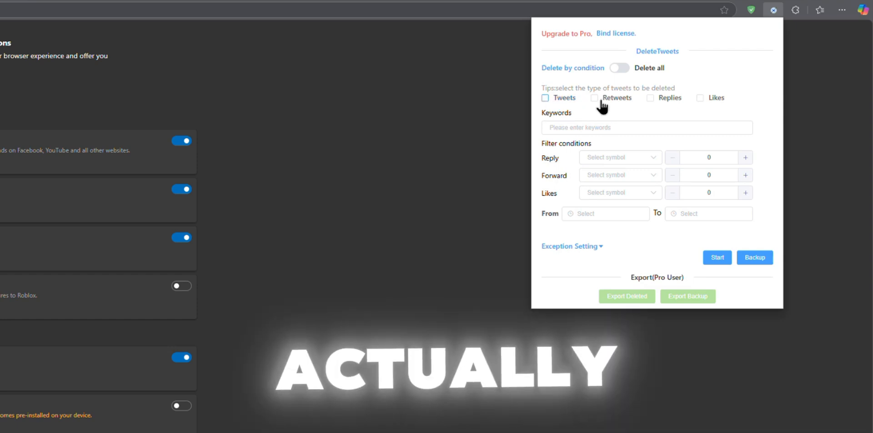
left_click(594, 98)
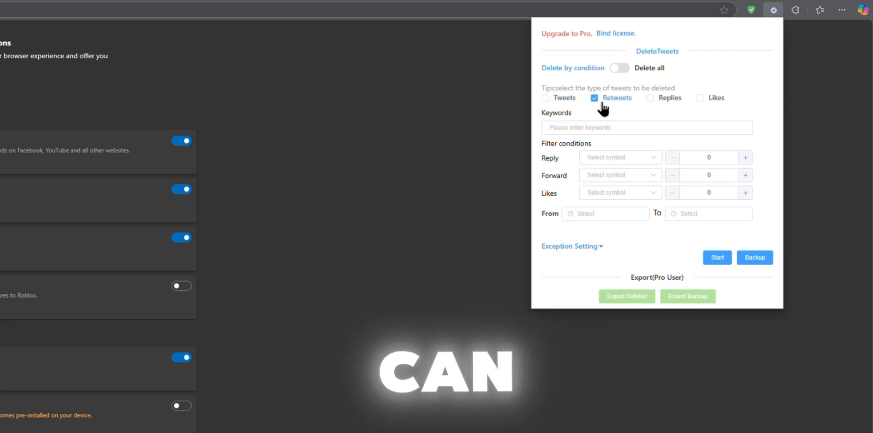
left_click(648, 98)
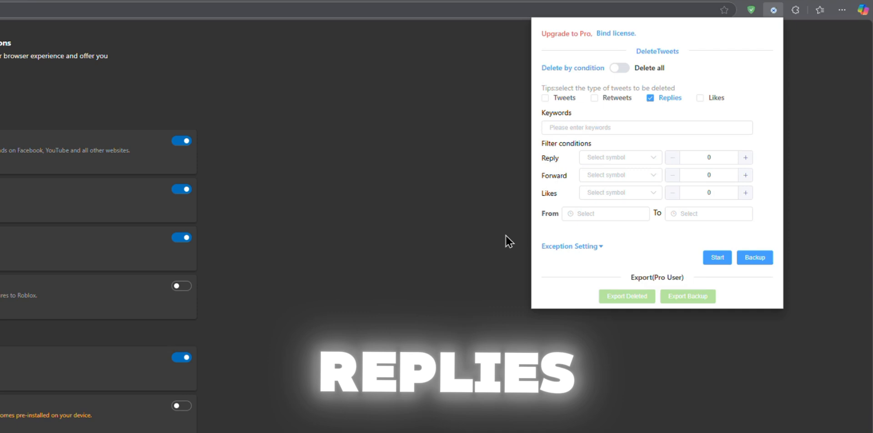
left_click(648, 98)
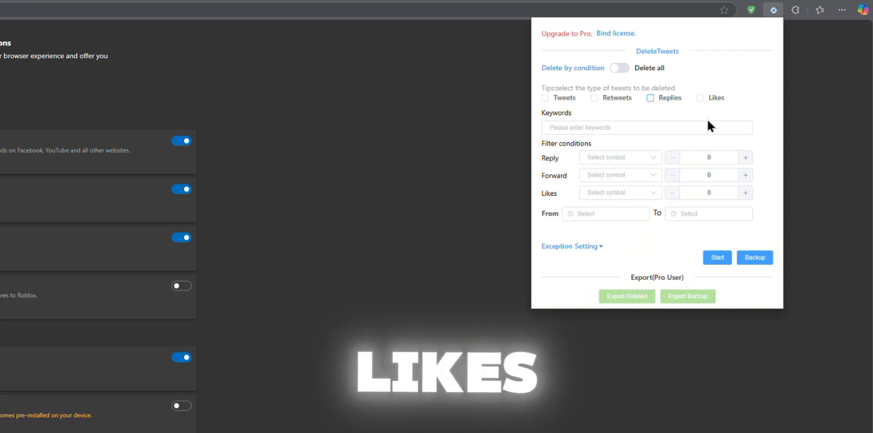
left_click(700, 98)
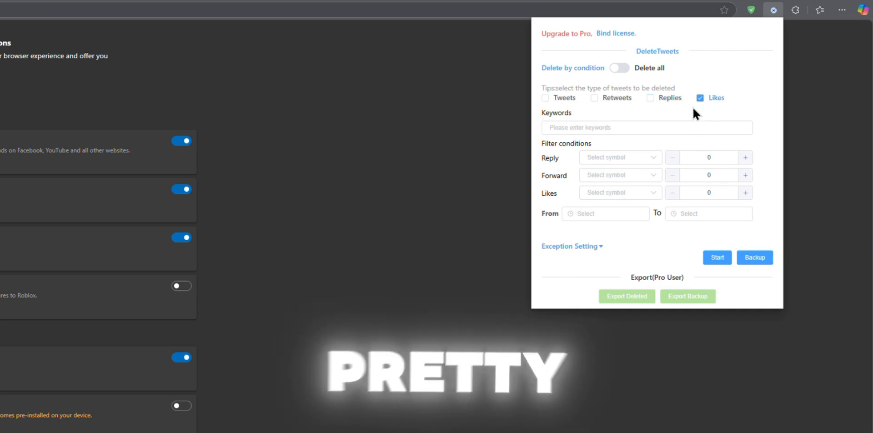
left_click(699, 97)
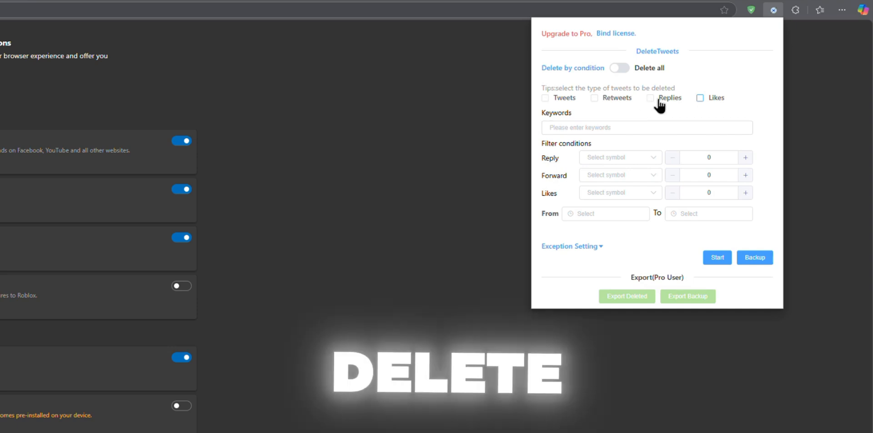
left_click(650, 97)
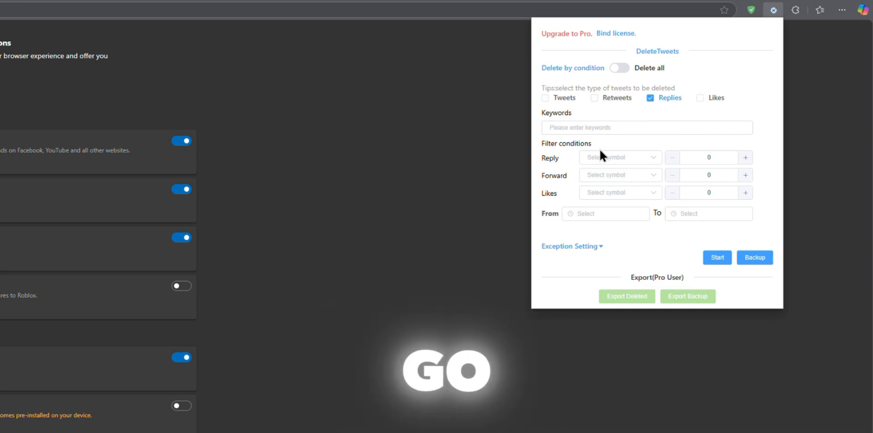
left_click(699, 97)
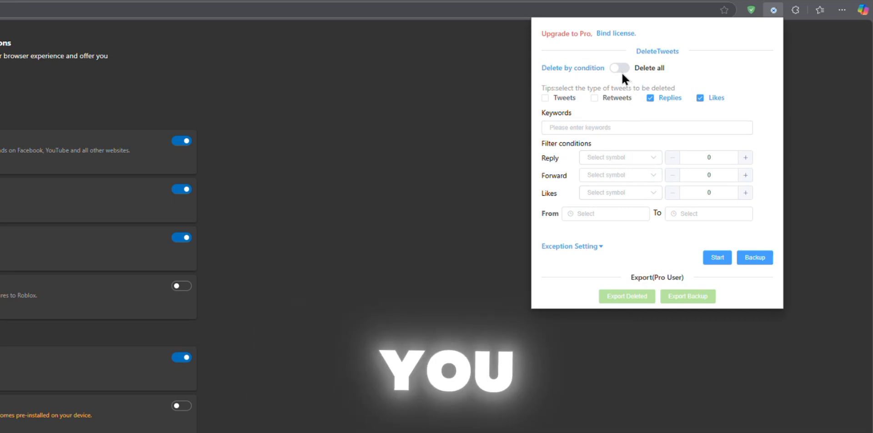
Step: Toggle Delete all, expand Exception Setting and enter 'dang' as an exception keyword
left_click(620, 68)
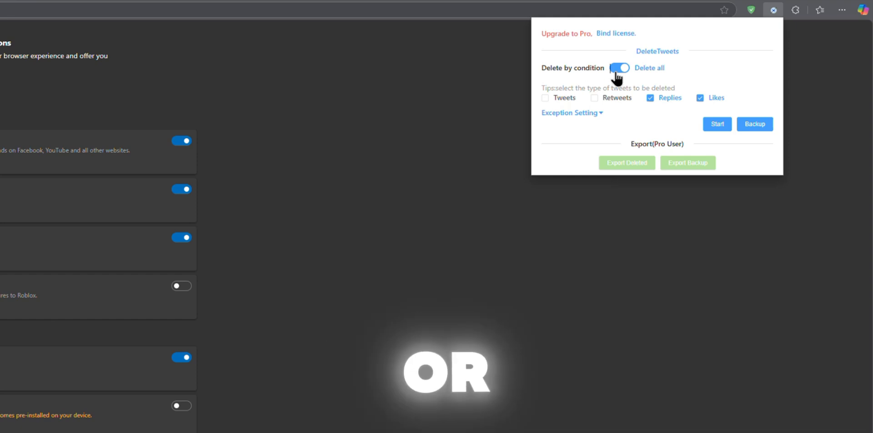
left_click(618, 68)
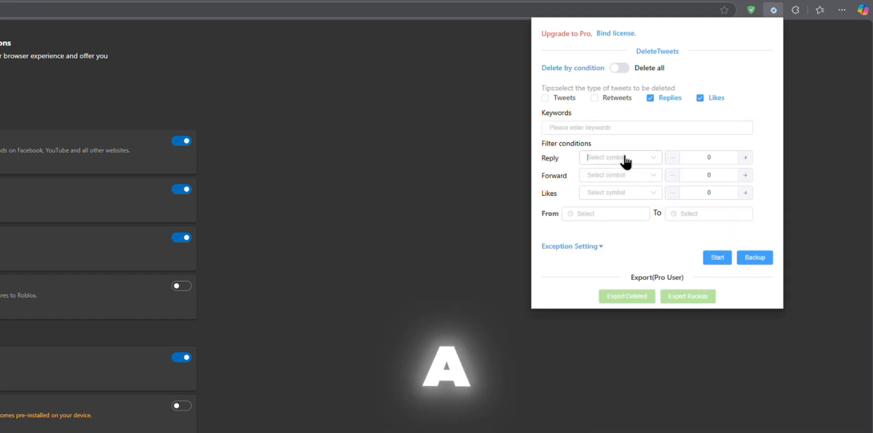
mouse_move(775, 167)
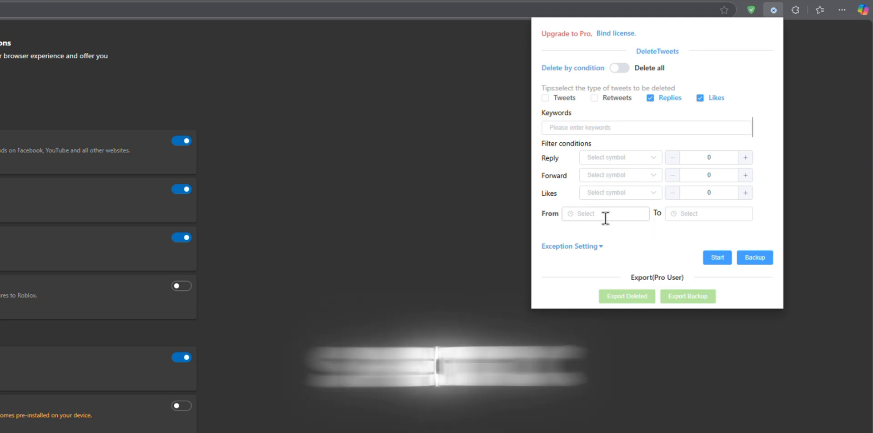
left_click(603, 213)
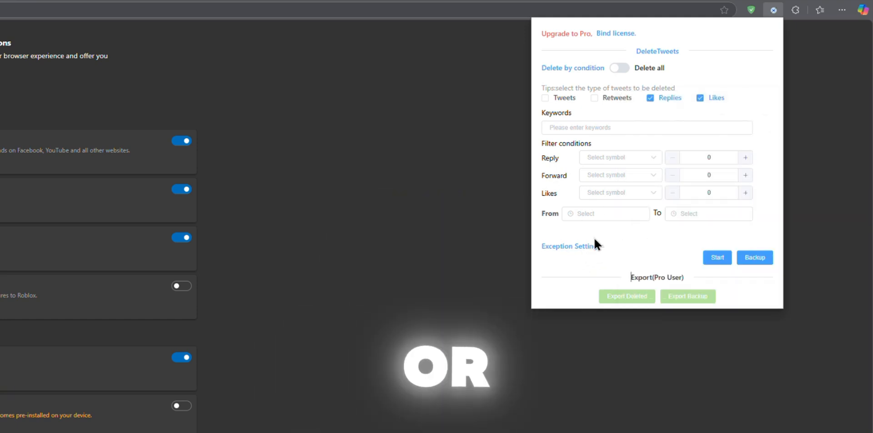
left_click(569, 246)
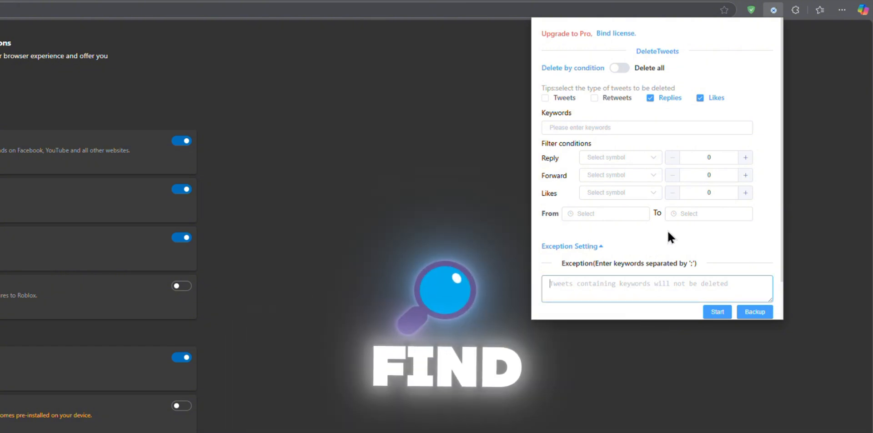
type("dang")
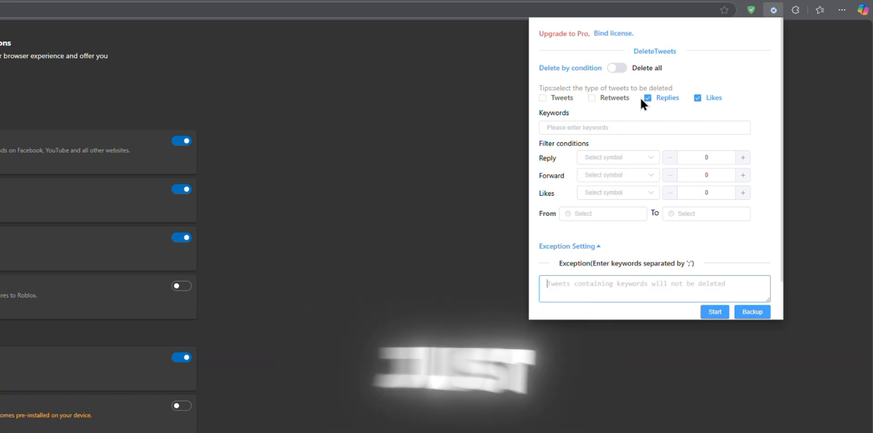
mouse_move(609, 167)
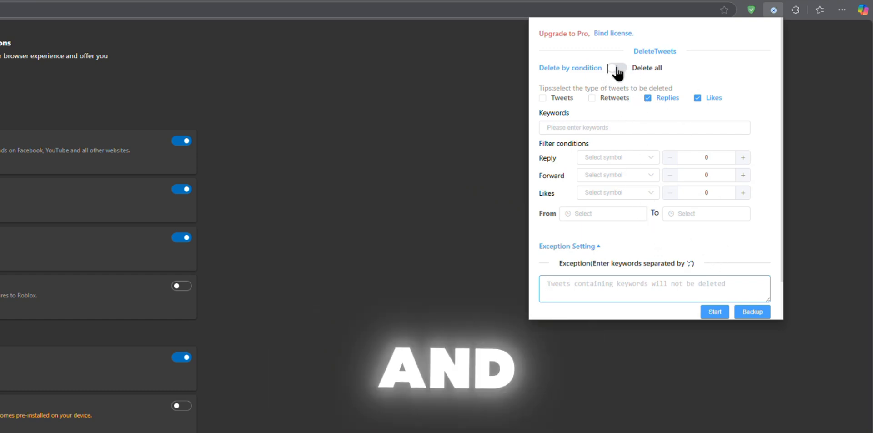
left_click(617, 68)
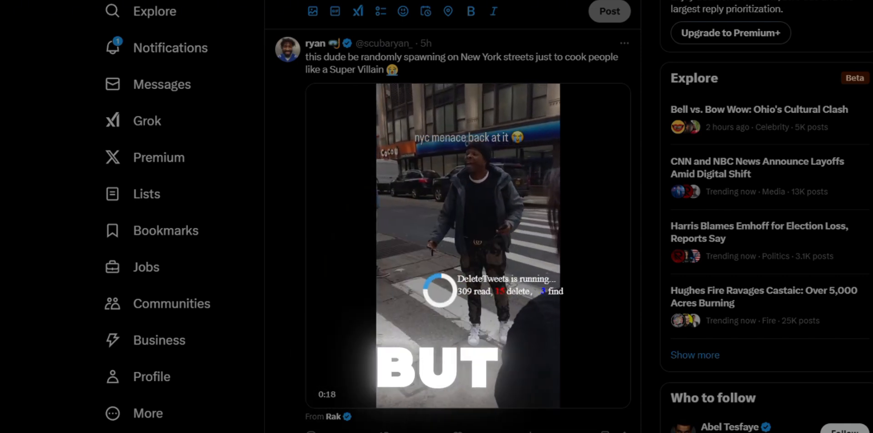
Step: Scroll the X feed while DeleteTweets runs its mass deletion
scroll("down", 3)
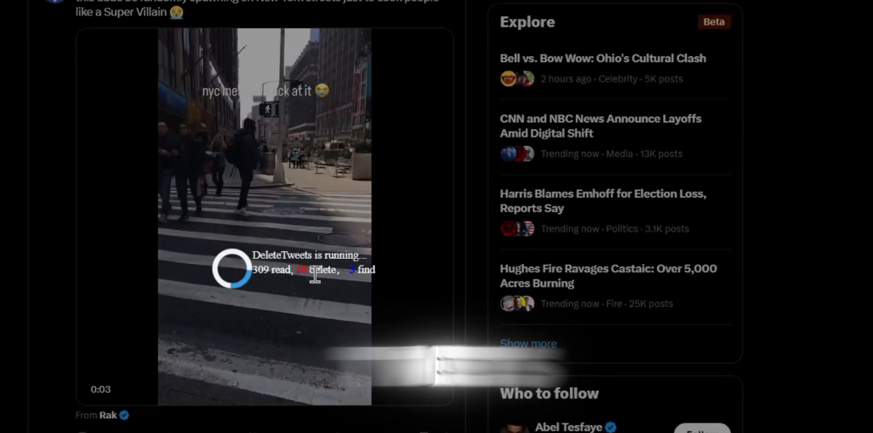